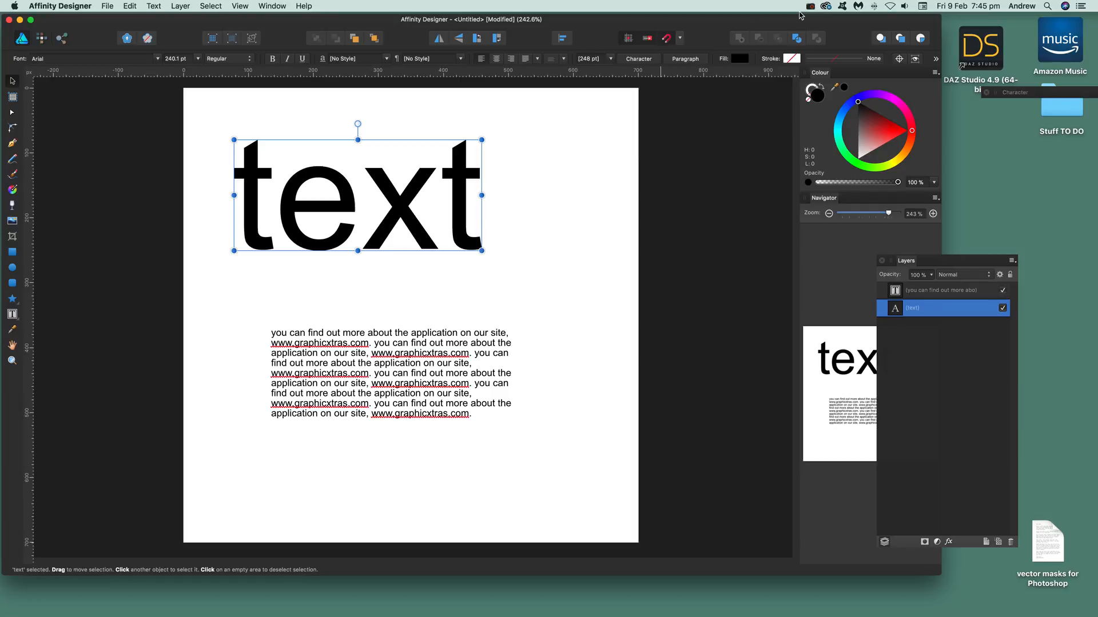
pyautogui.moveTo(326, 179)
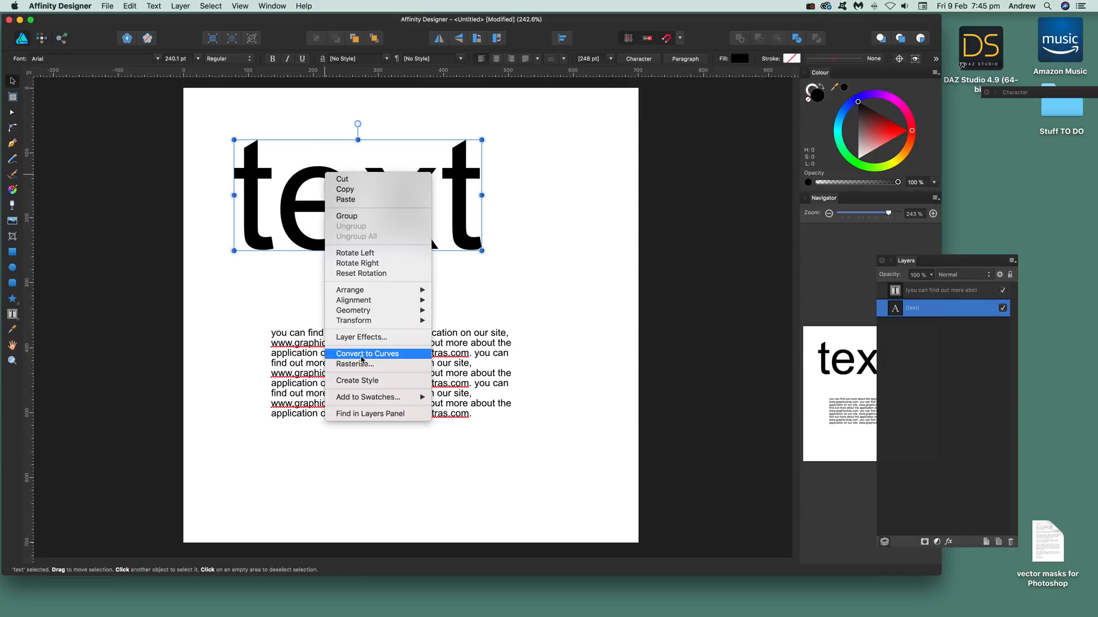
pyautogui.moveTo(376, 358)
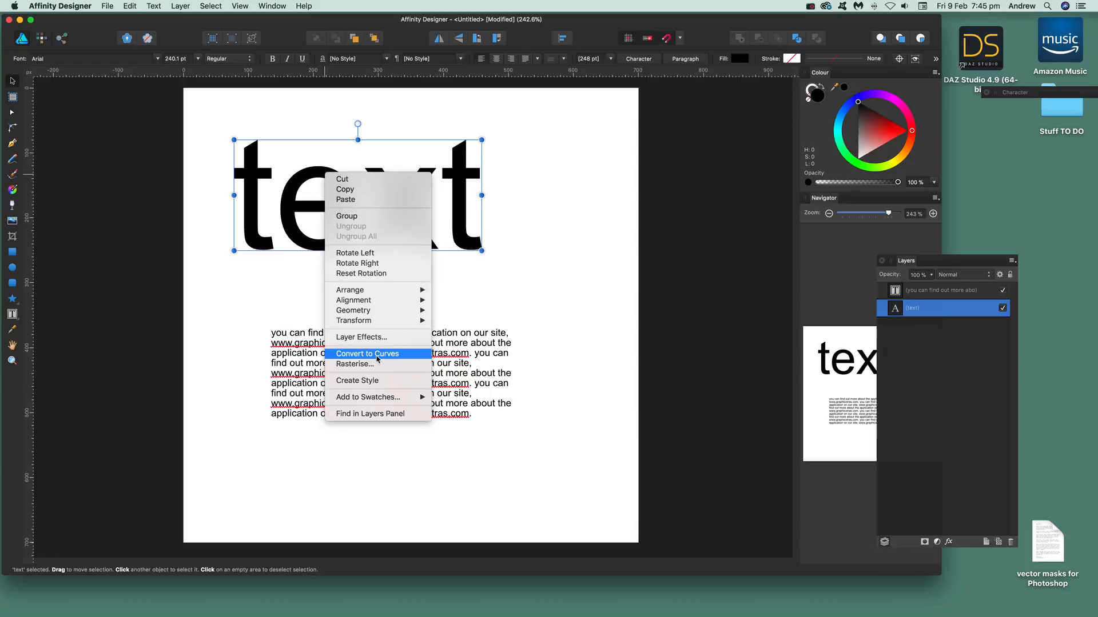
# Convert the large word "text" to curves, undo it, then convert it again via the Layer menu.
pyautogui.click(367, 353)
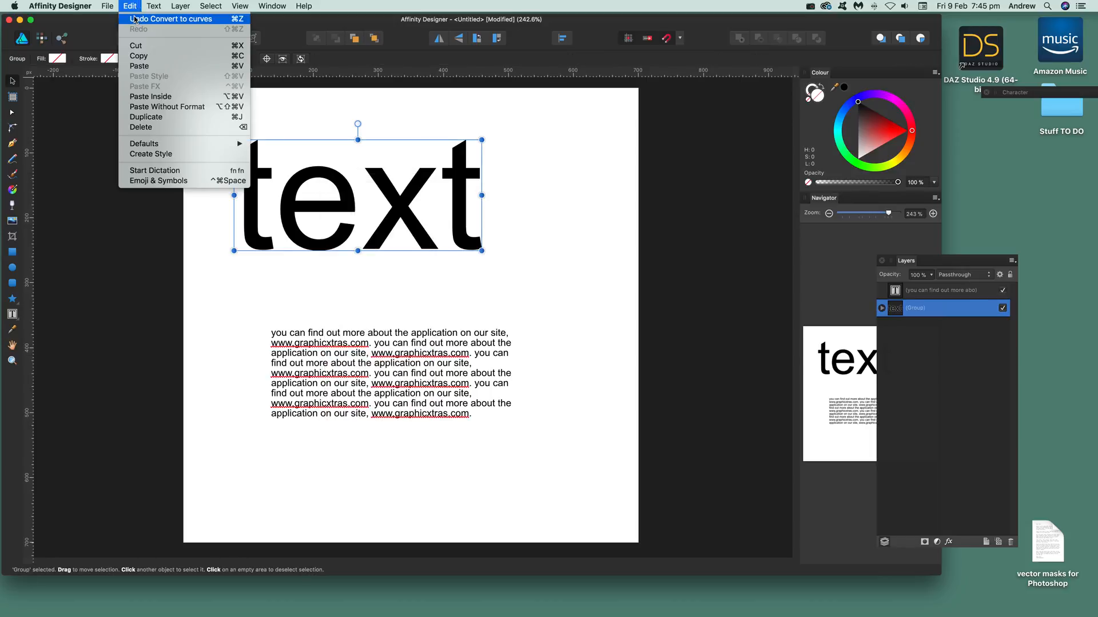
pyautogui.click(179, 5)
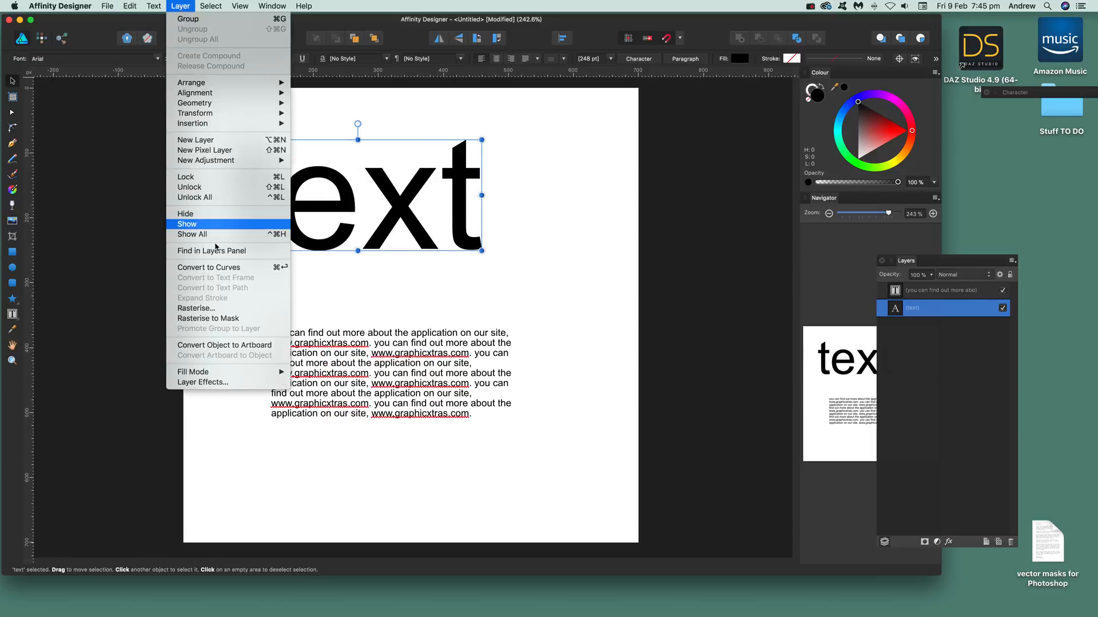
pyautogui.moveTo(231, 270)
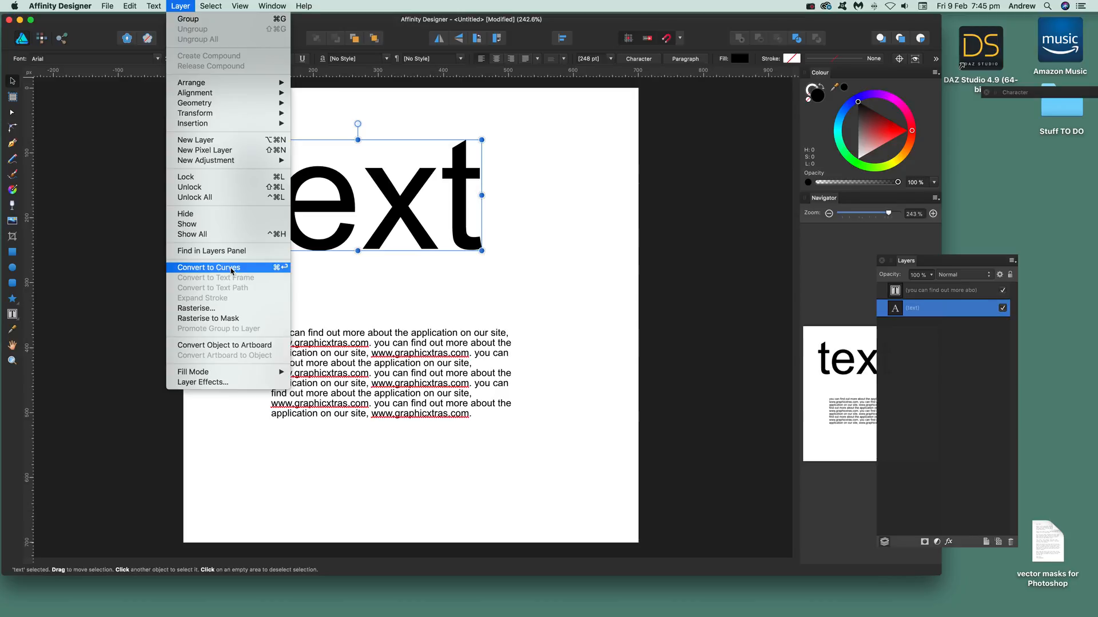
pyautogui.click(208, 267)
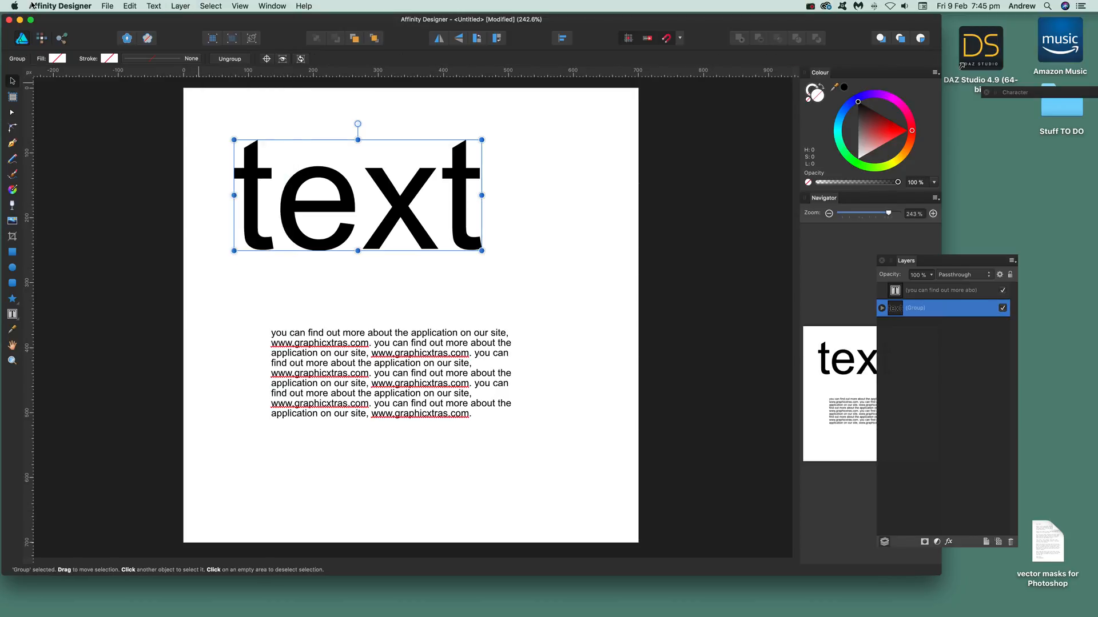
# Select the "e" and "x" letter curves, stretch them taller and colour the "x" red.
pyautogui.click(180, 6)
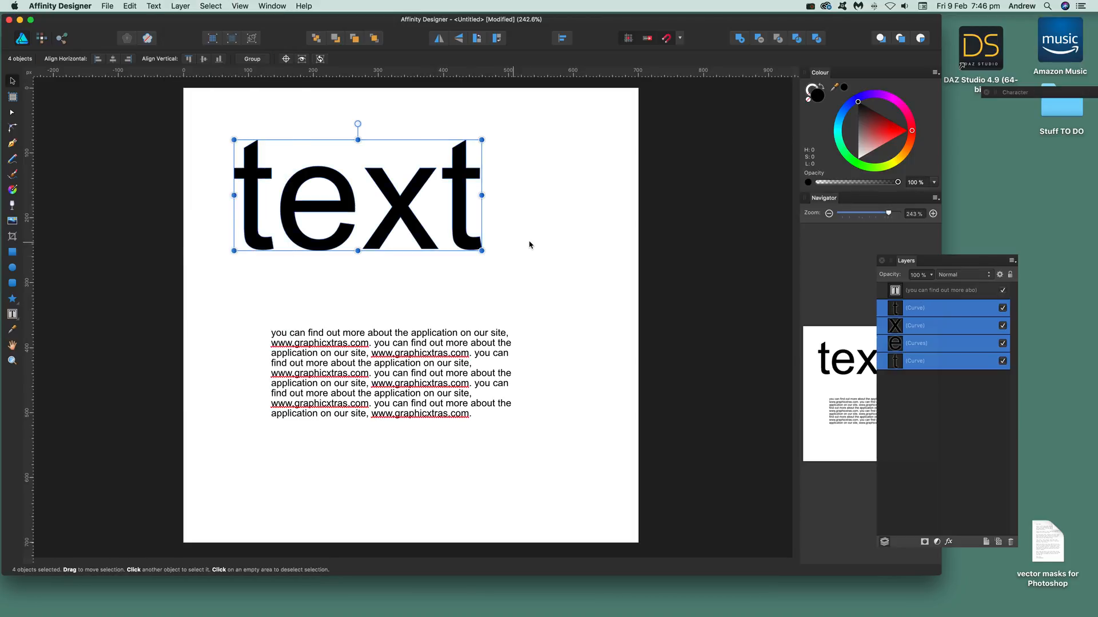
pyautogui.click(938, 307)
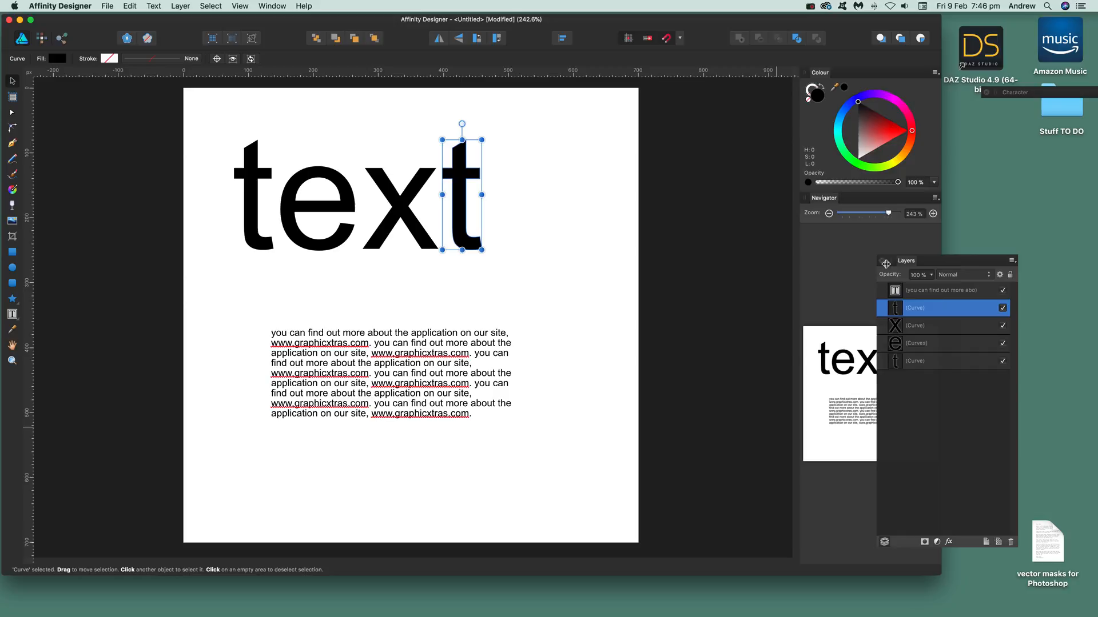
pyautogui.click(130, 6)
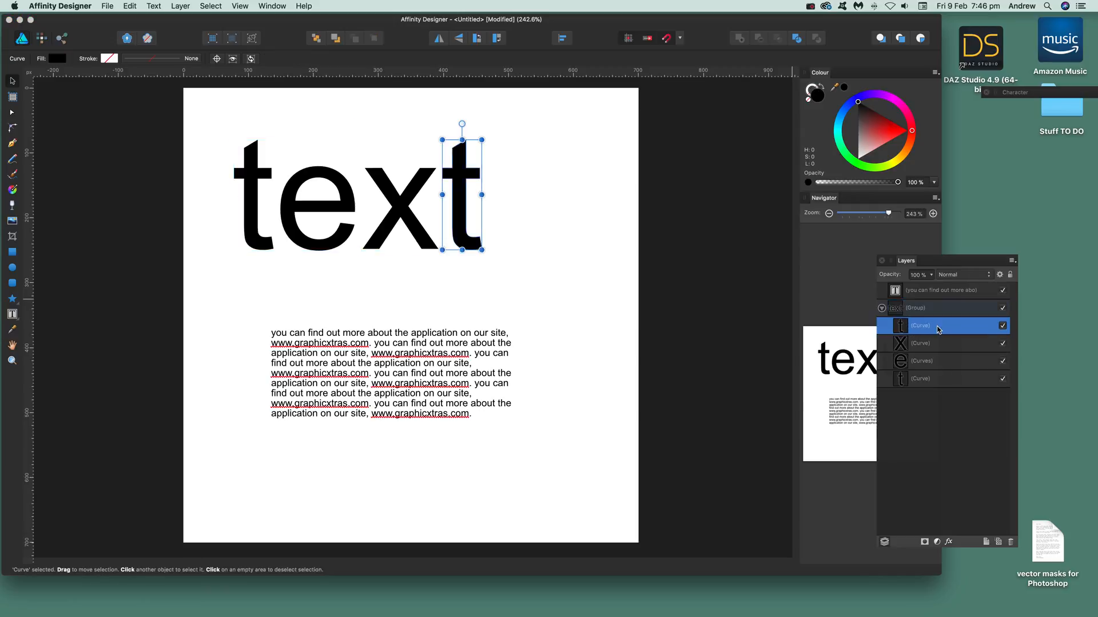
pyautogui.click(937, 343)
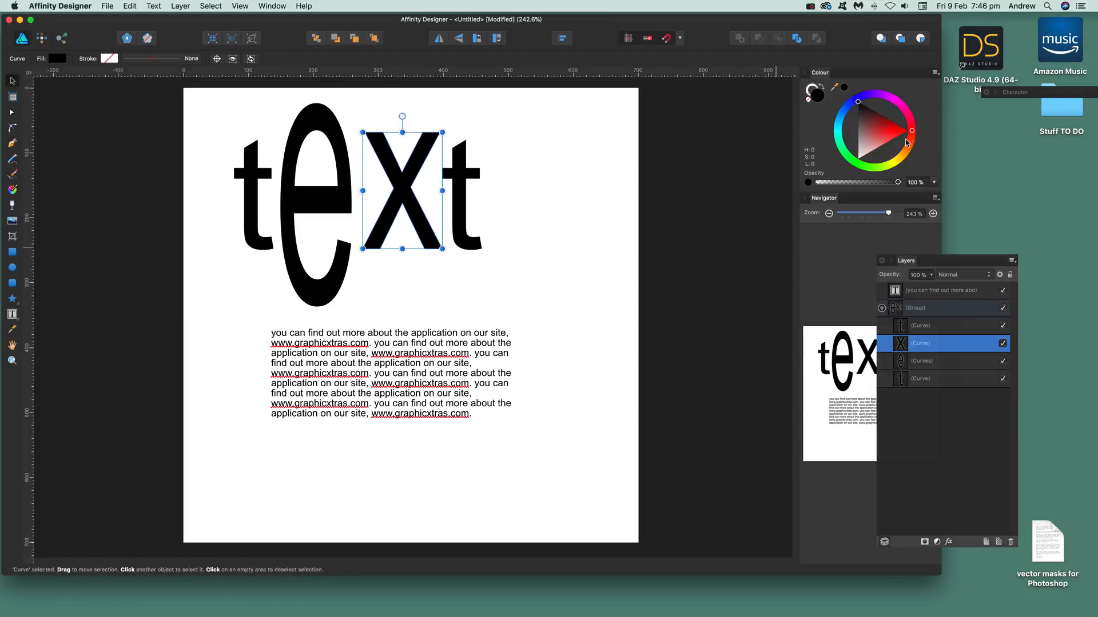
pyautogui.click(887, 131)
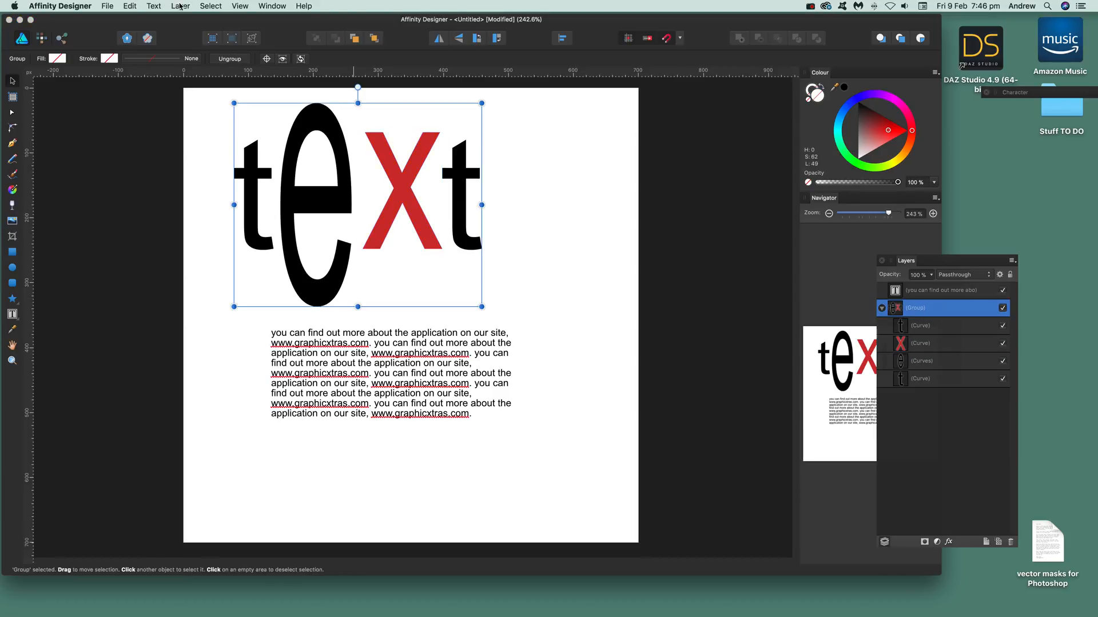
# Ungroup the letters, enlarge the final "t" over the "x" and node-drag its crossbar into a long point.
pyautogui.click(180, 6)
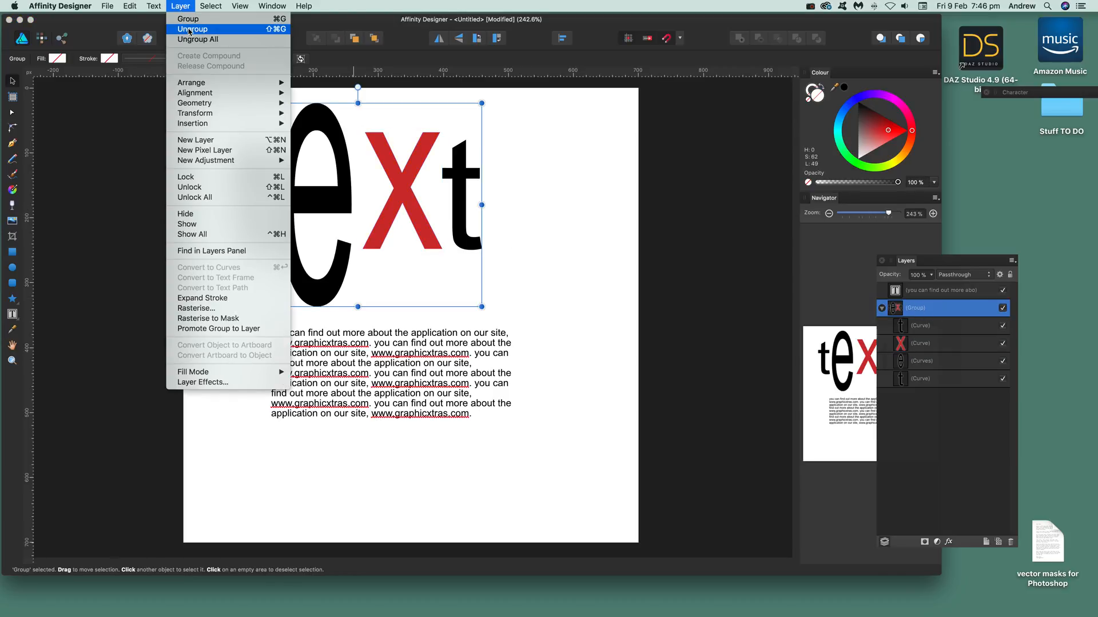
pyautogui.click(192, 29)
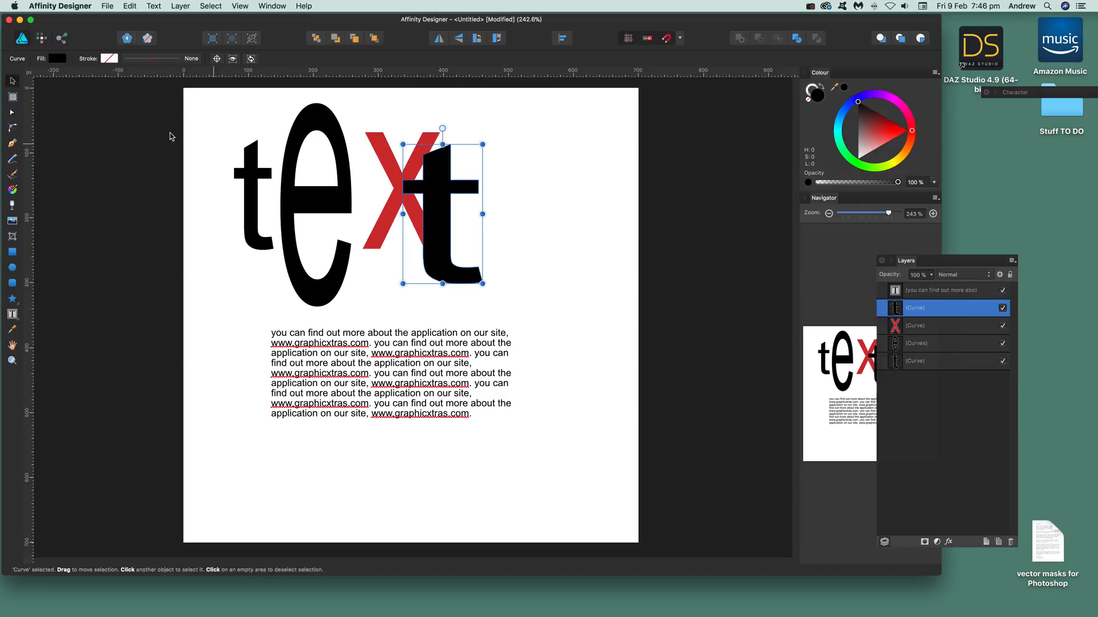
pyautogui.moveTo(11, 112)
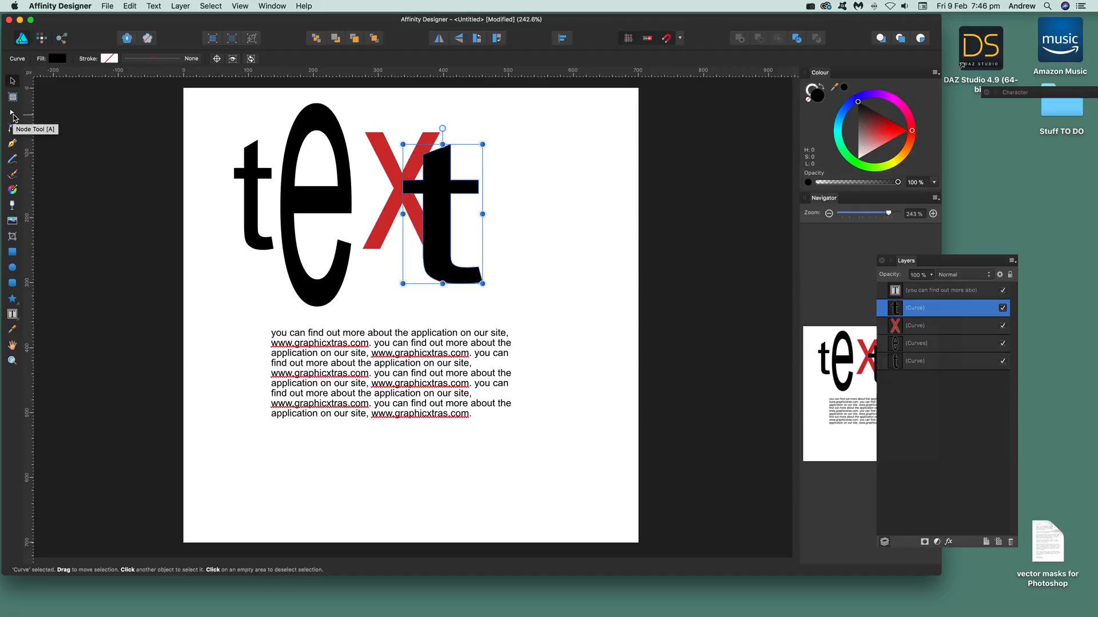
pyautogui.click(11, 113)
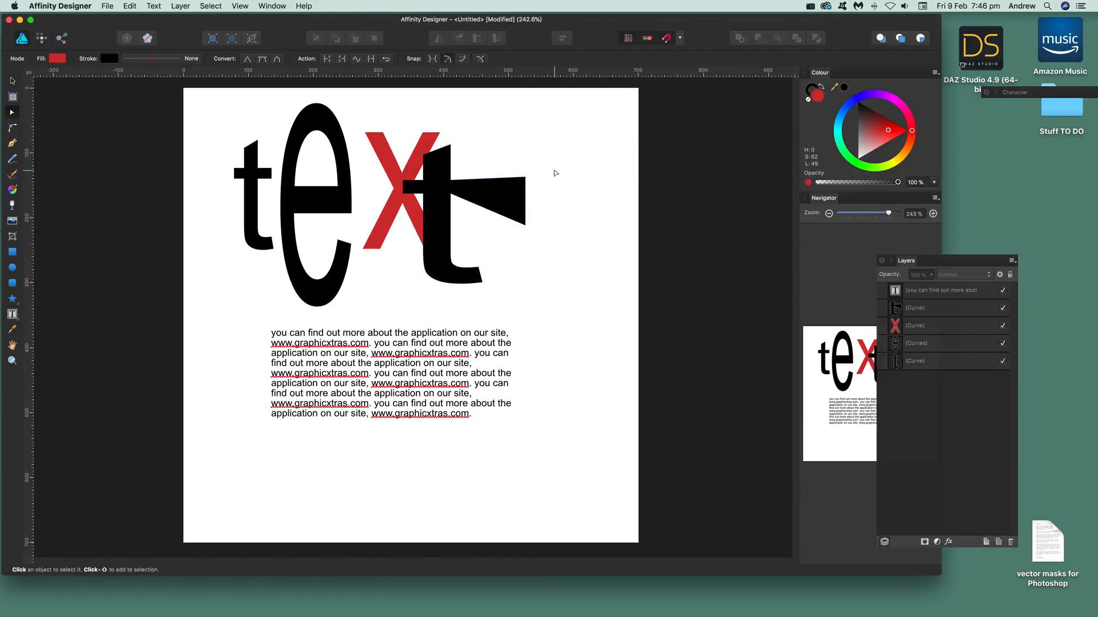
pyautogui.moveTo(189, 234)
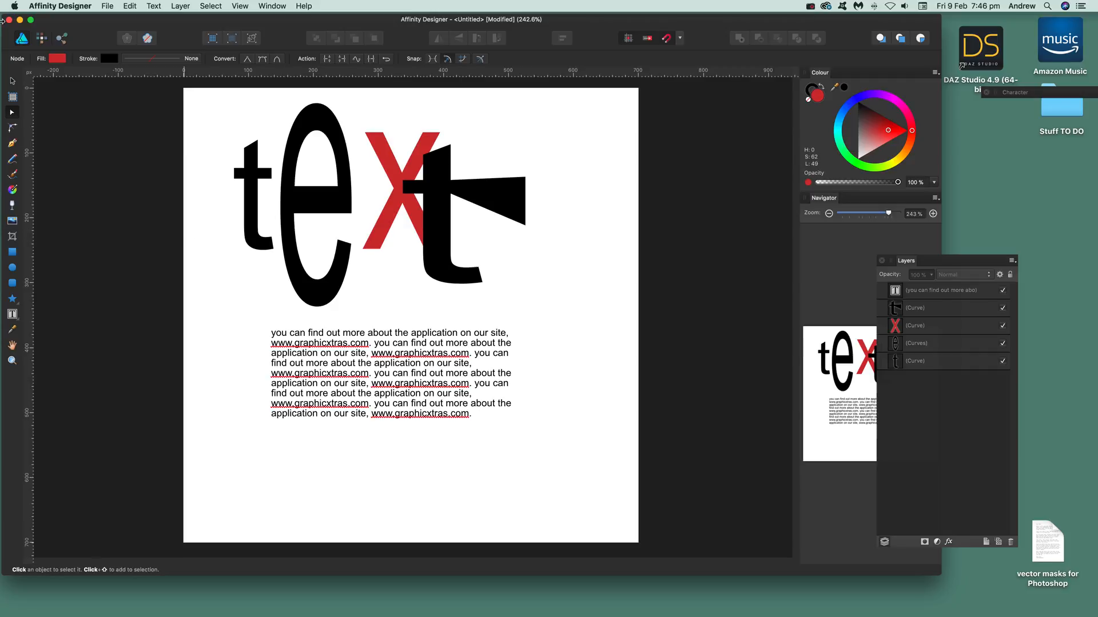
# Select the paragraph of frame text and convert it to curves.
pyautogui.click(389, 375)
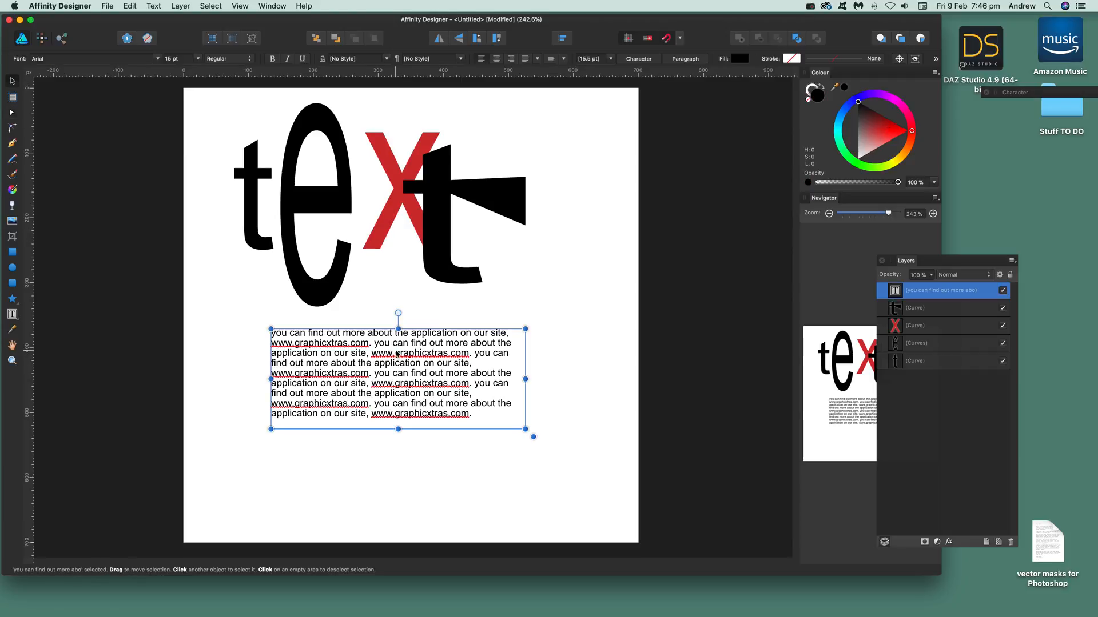
pyautogui.rightClick(398, 375)
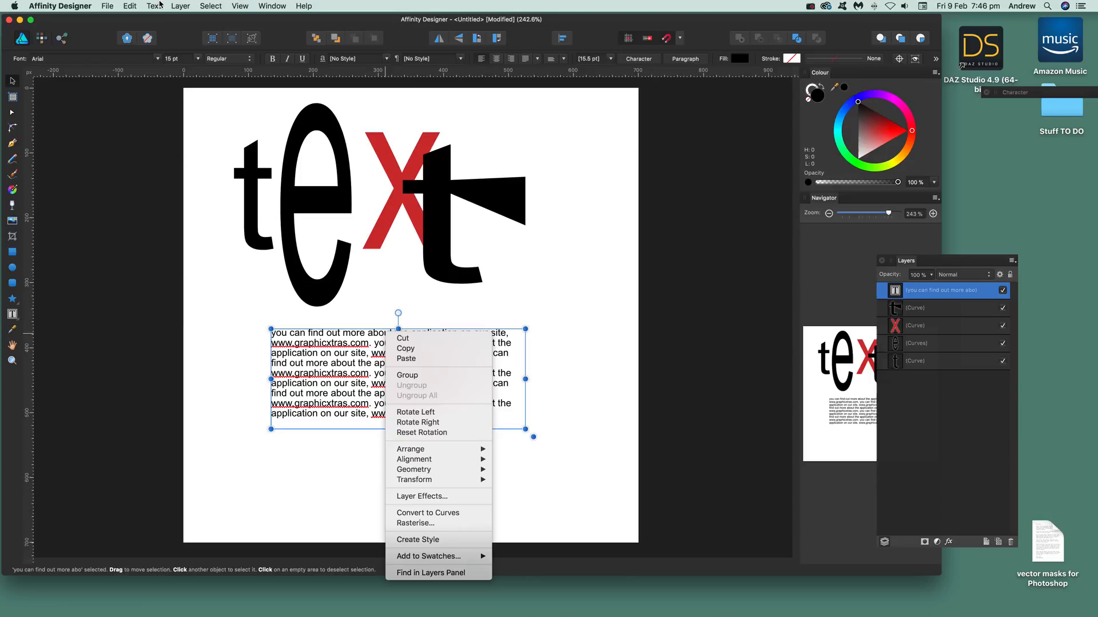
pyautogui.moveTo(422, 432)
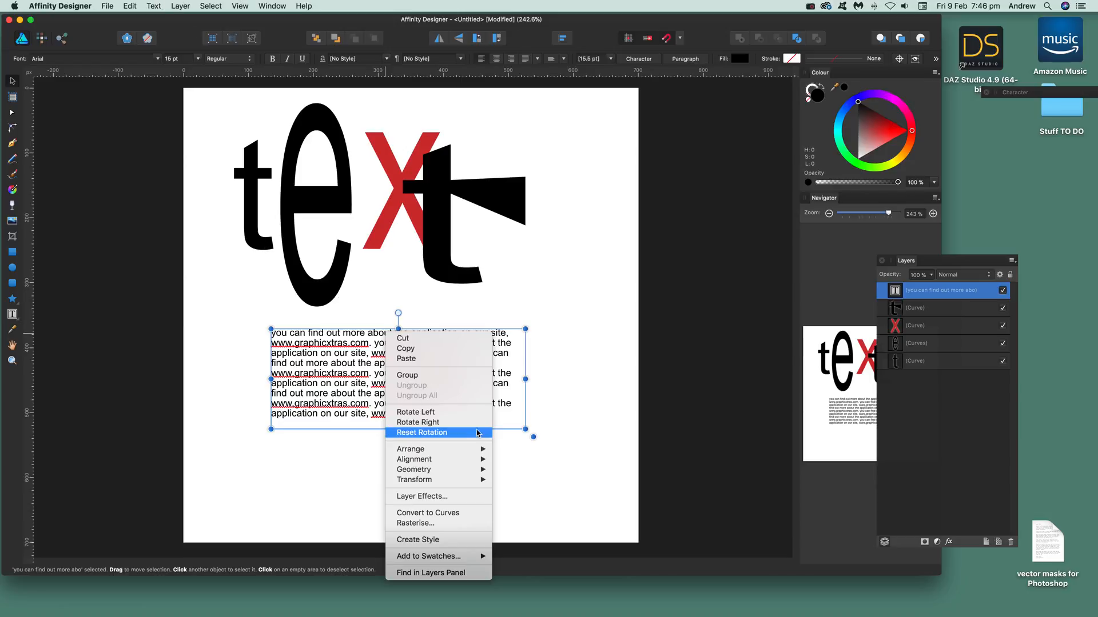
pyautogui.moveTo(432, 515)
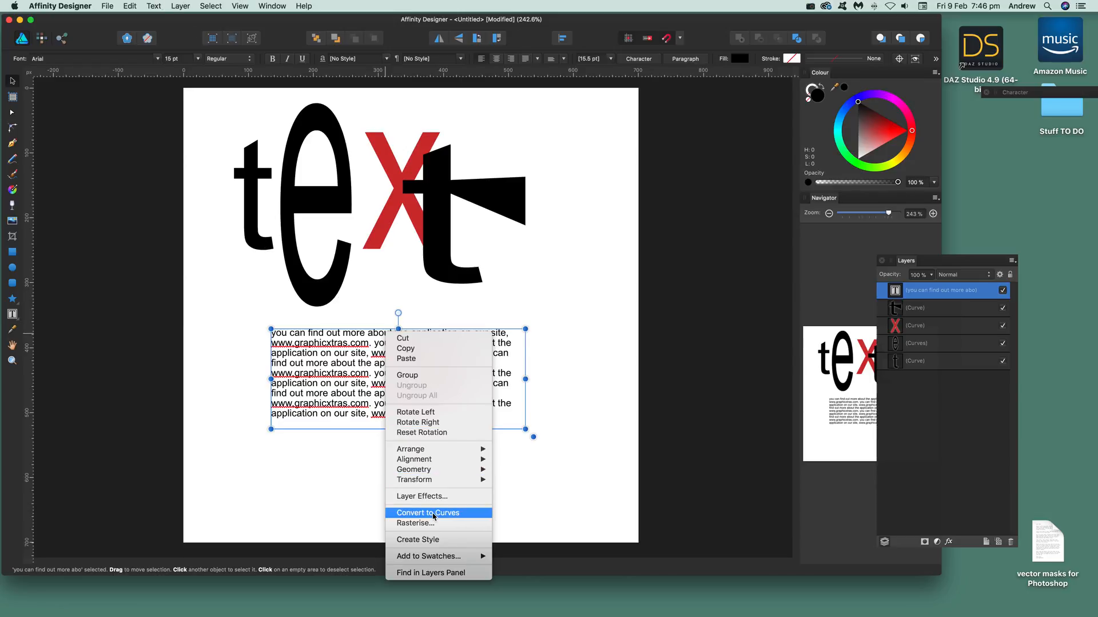
pyautogui.click(426, 513)
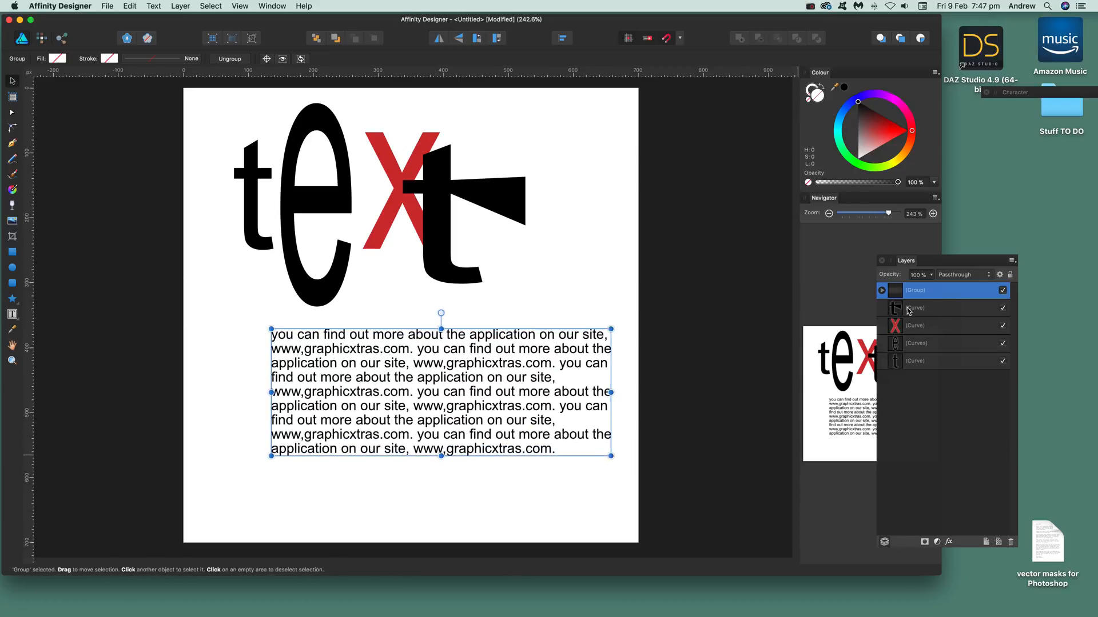
# Ungroup the paragraph's letter curves, enlarge one "t" and pull the "y" out to the left.
pyautogui.click(881, 289)
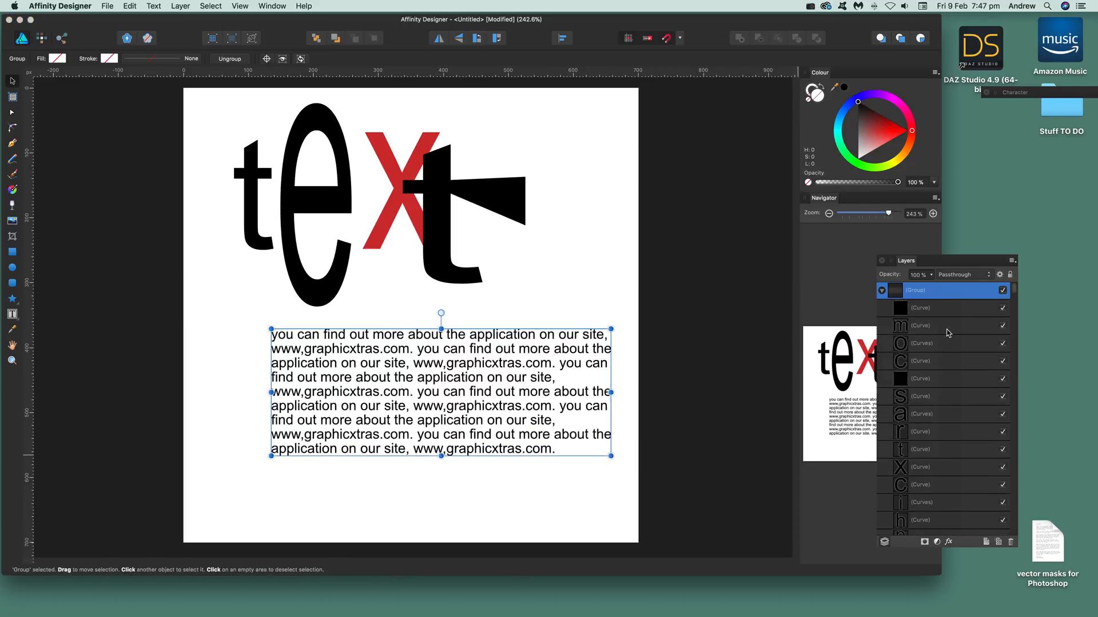
pyautogui.moveTo(938, 452)
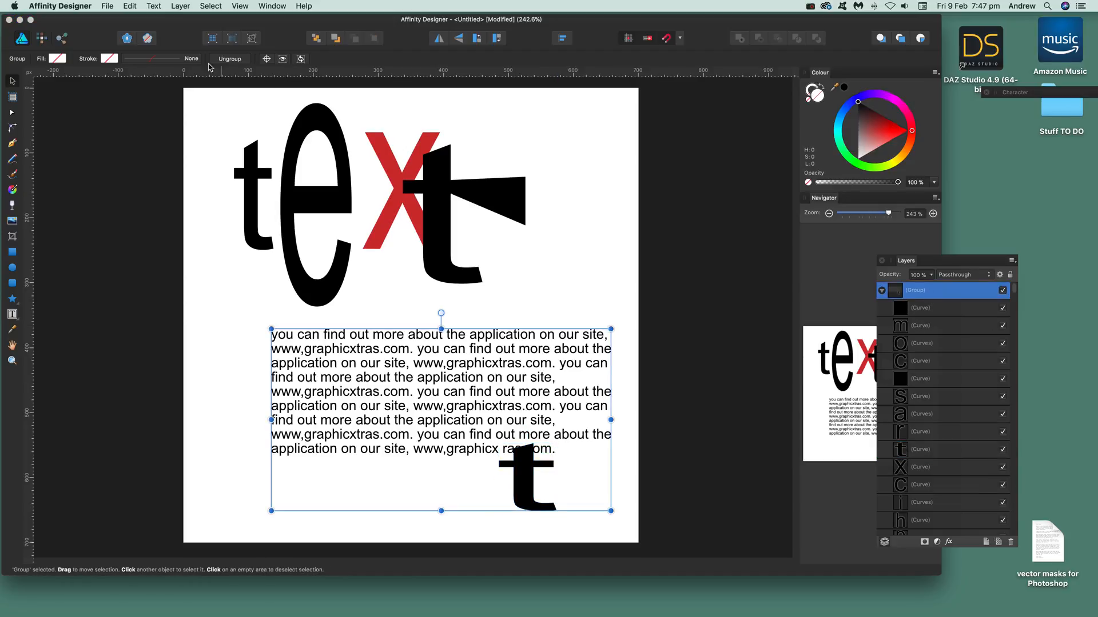
pyautogui.click(180, 6)
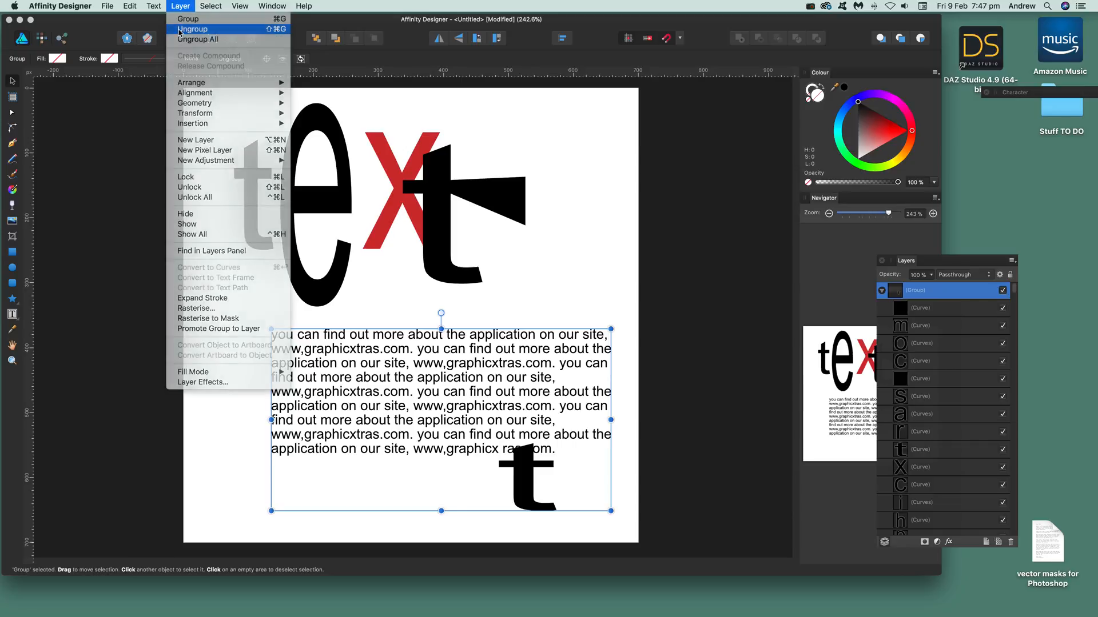
pyautogui.click(192, 29)
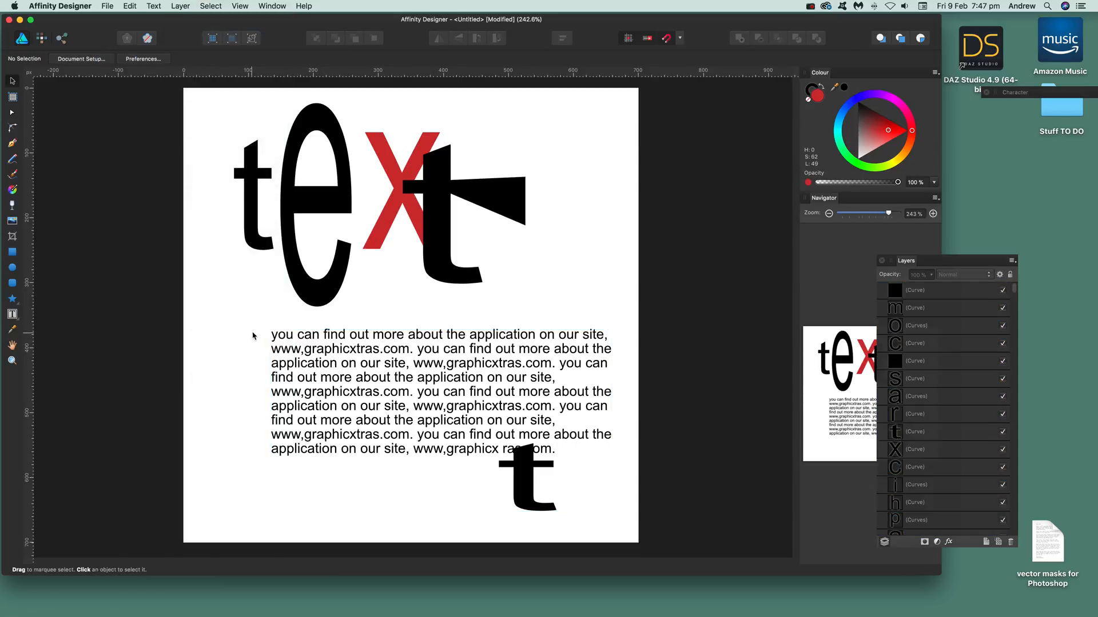
pyautogui.click(247, 311)
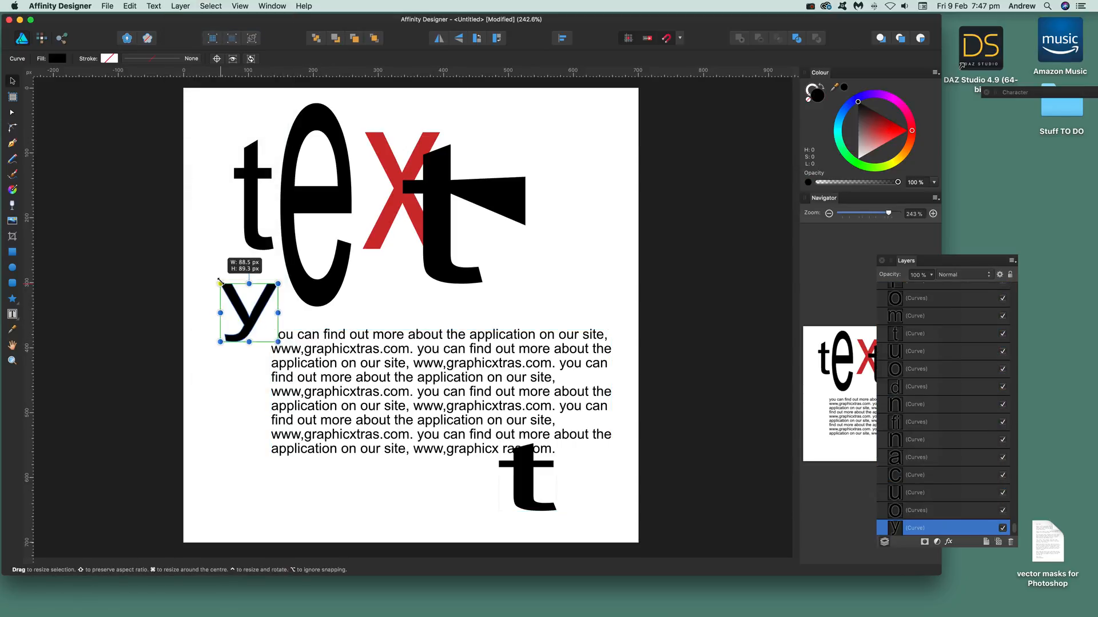